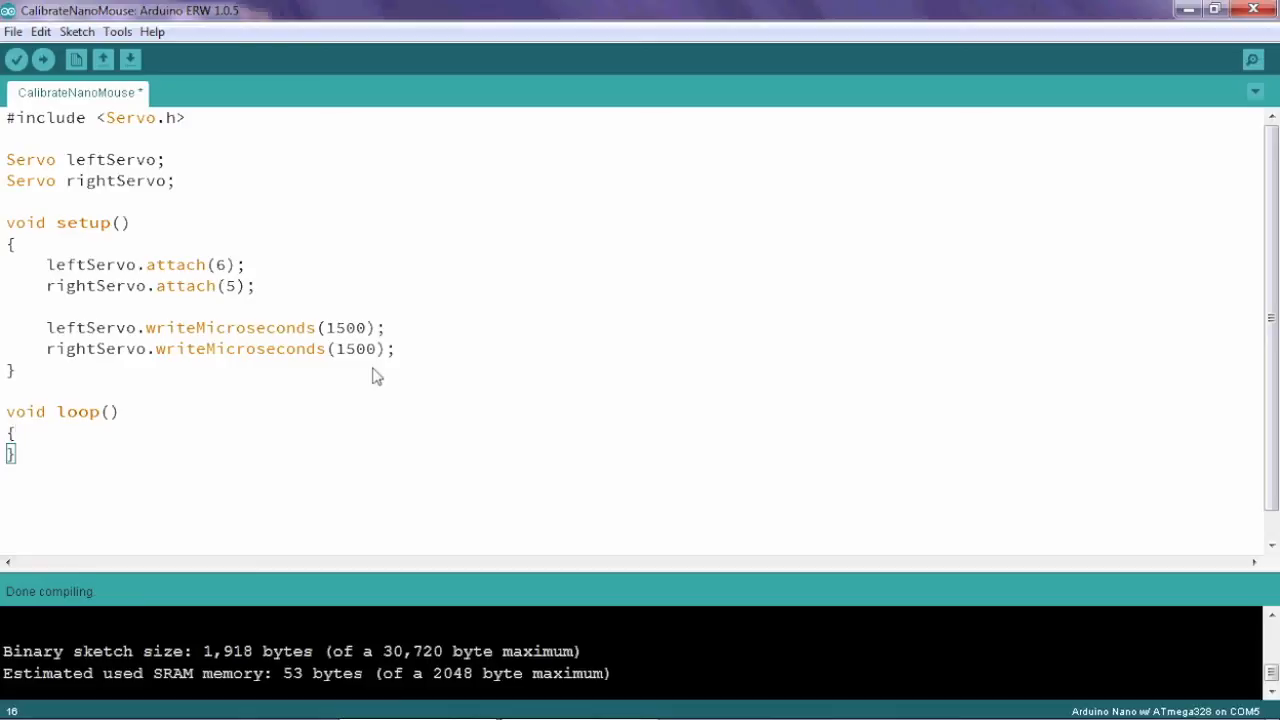
pyautogui.moveTo(336, 328)
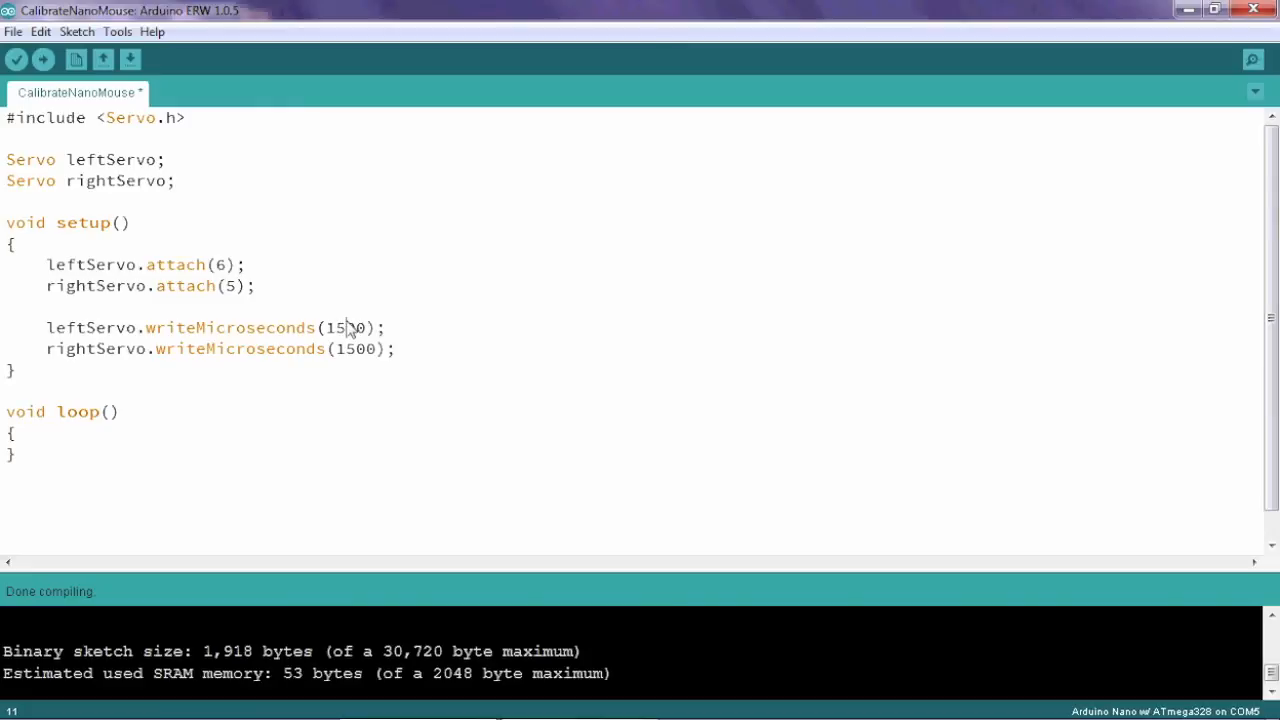
pyautogui.moveTo(380, 392)
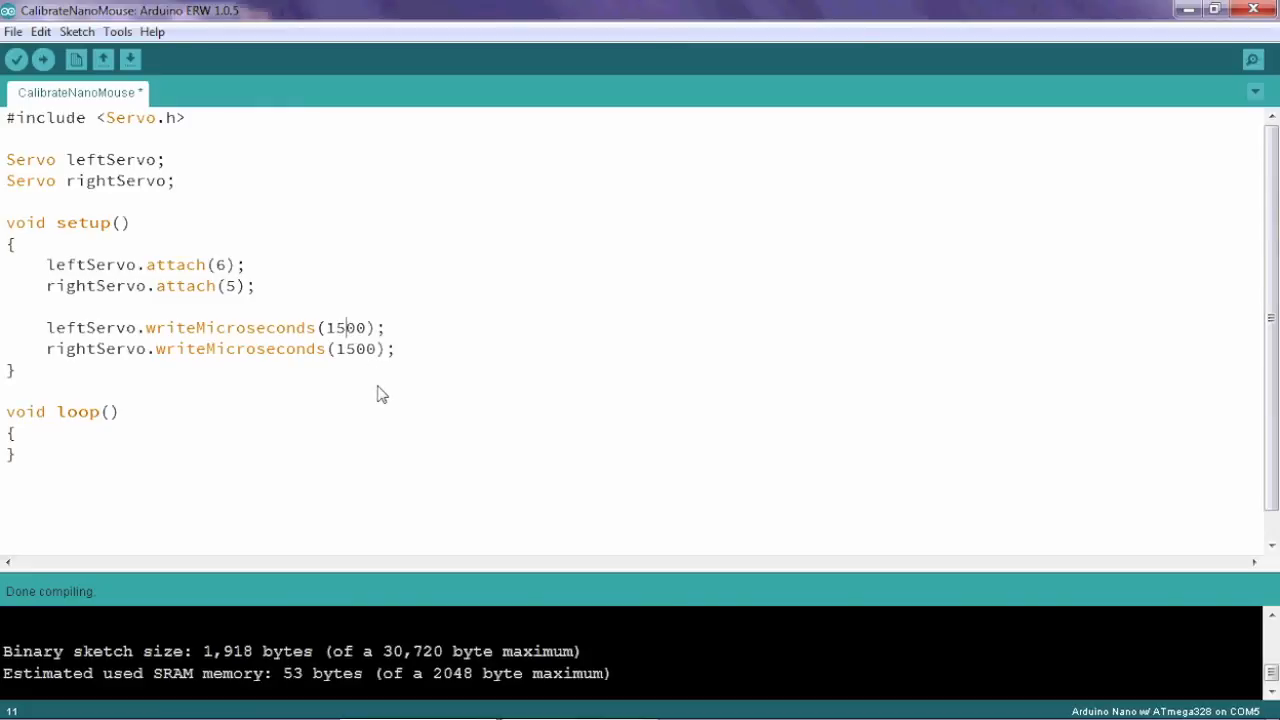
# Set leftServo.writeMicroseconds to 1000 and rightServo.writeMicroseconds to 2000 in setup.
pyautogui.write('2000')
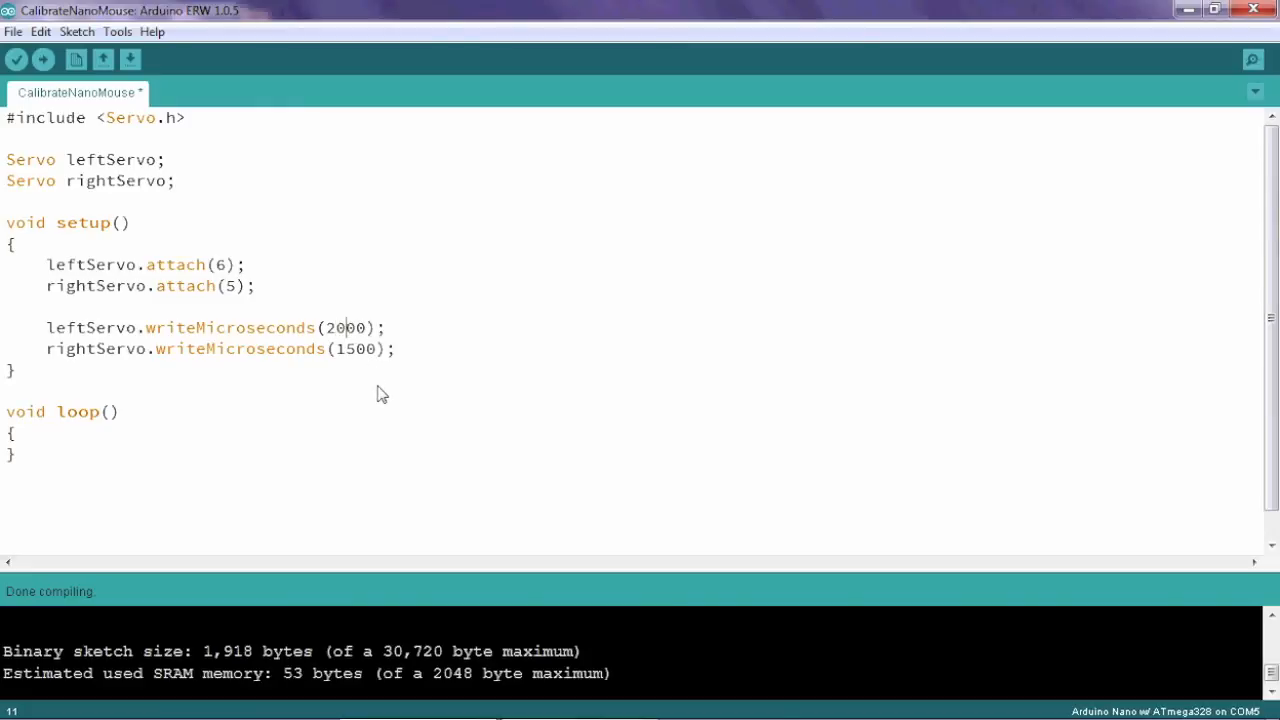
pyautogui.write('2000')
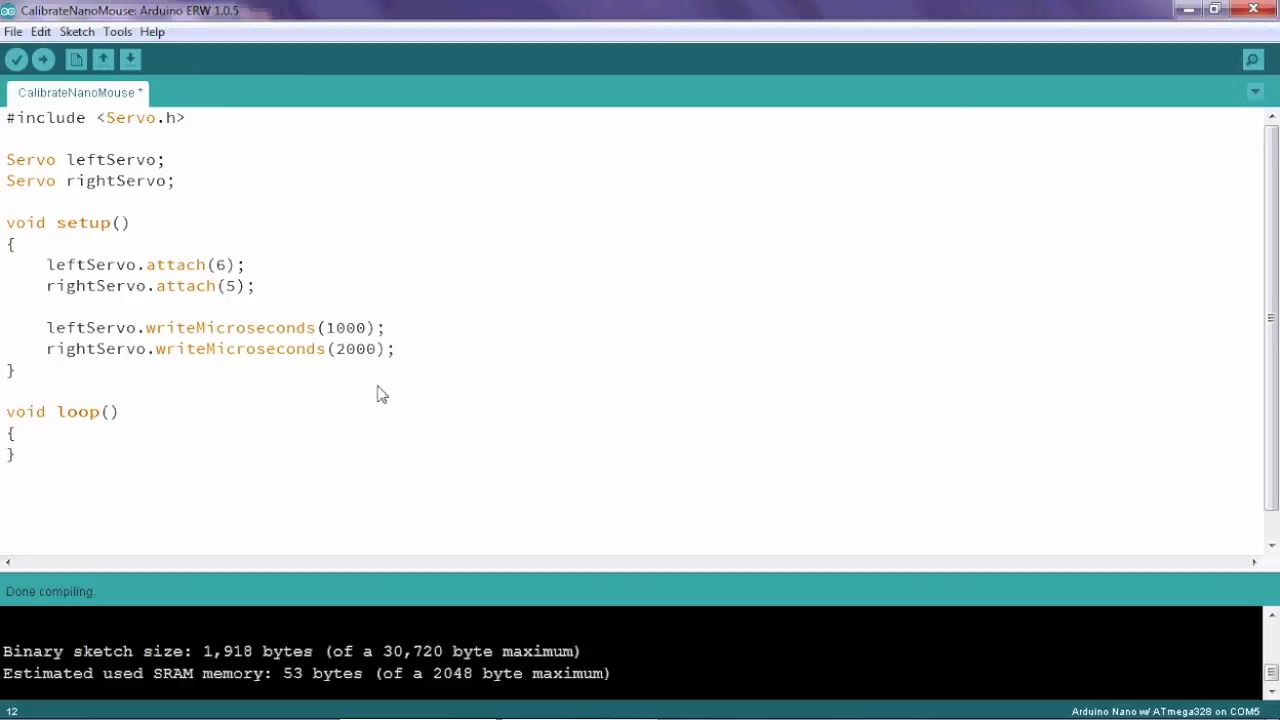
# Change the pulse widths so leftServo writes 1300 and rightServo writes 1700.
pyautogui.press('Backspace')
pyautogui.write('1')
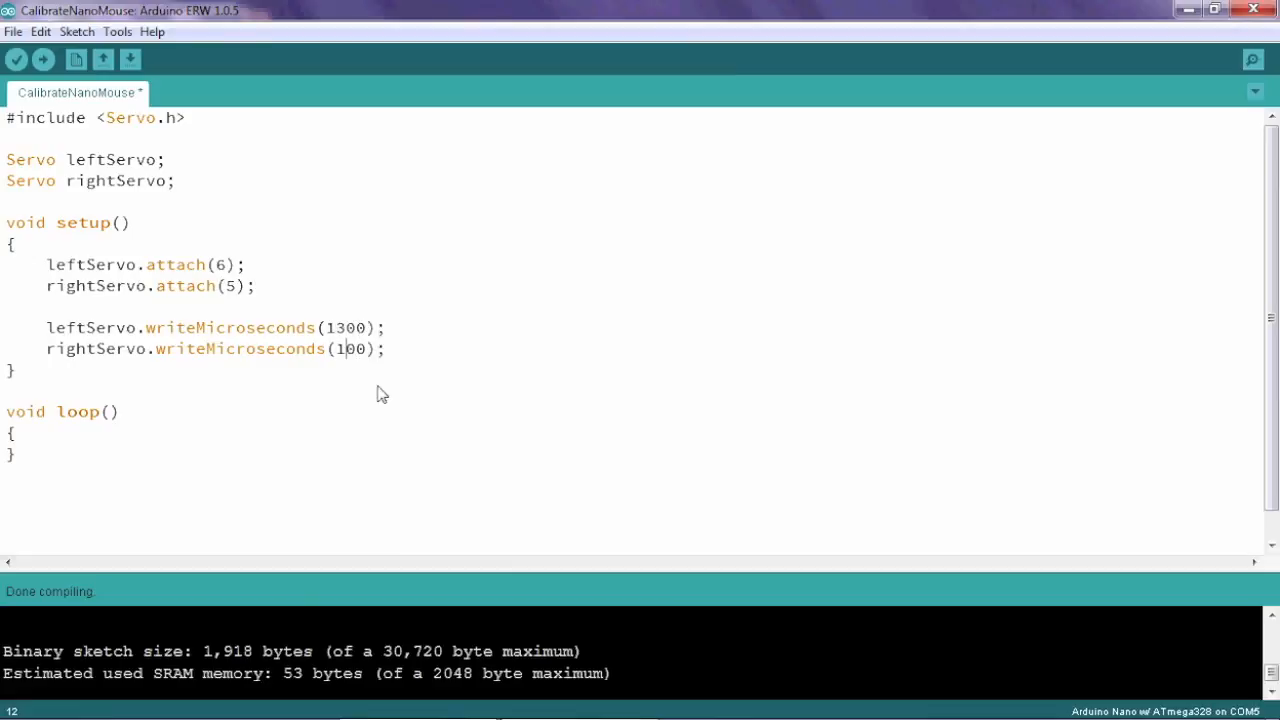
pyautogui.write('700')
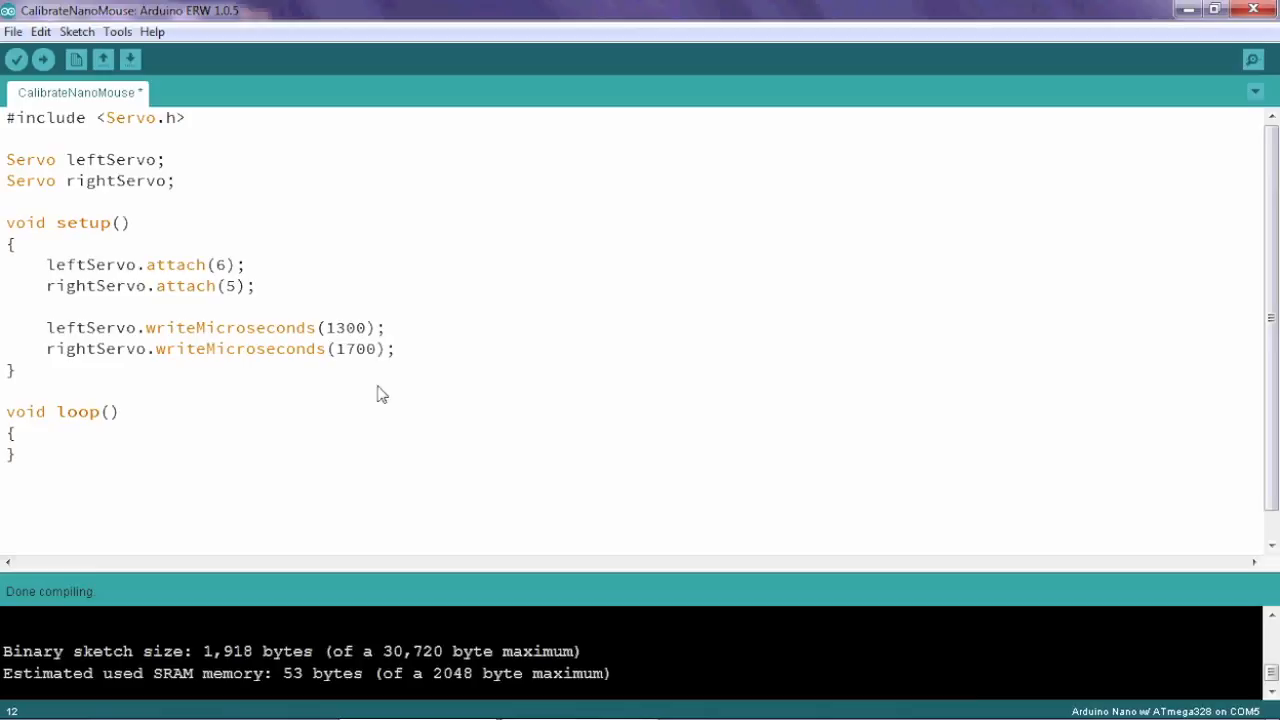
pyautogui.click(356, 348)
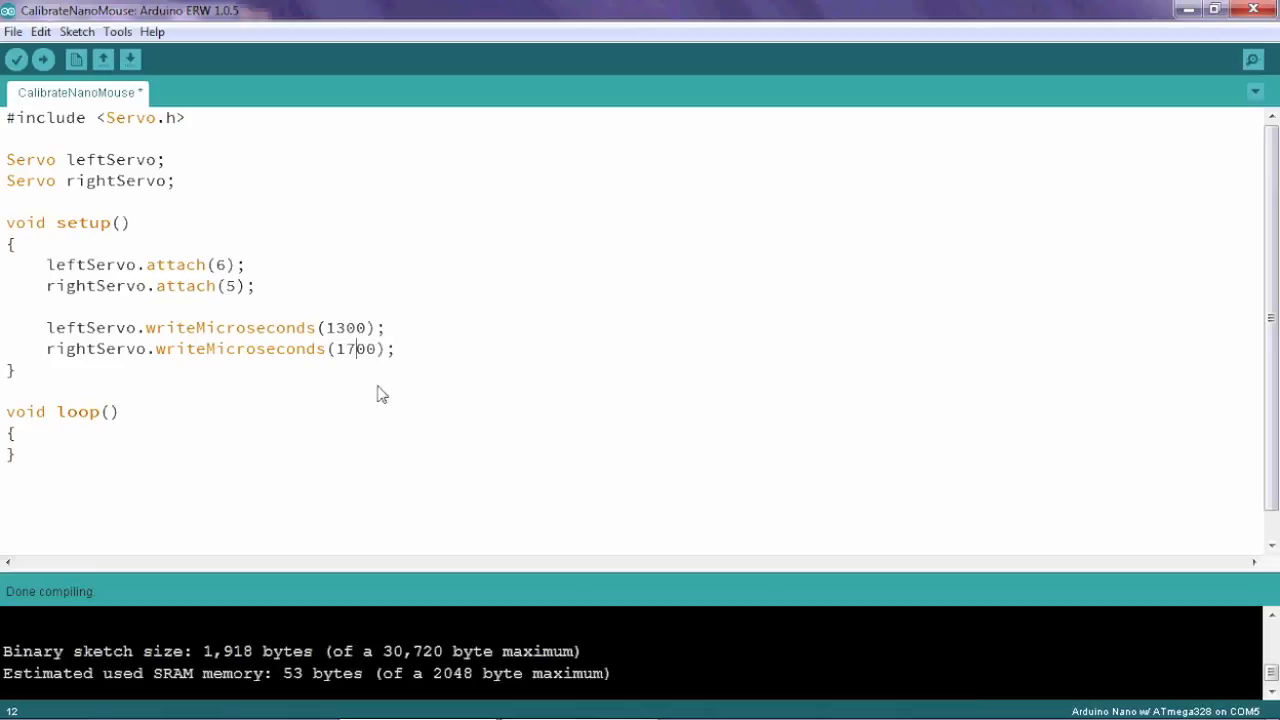